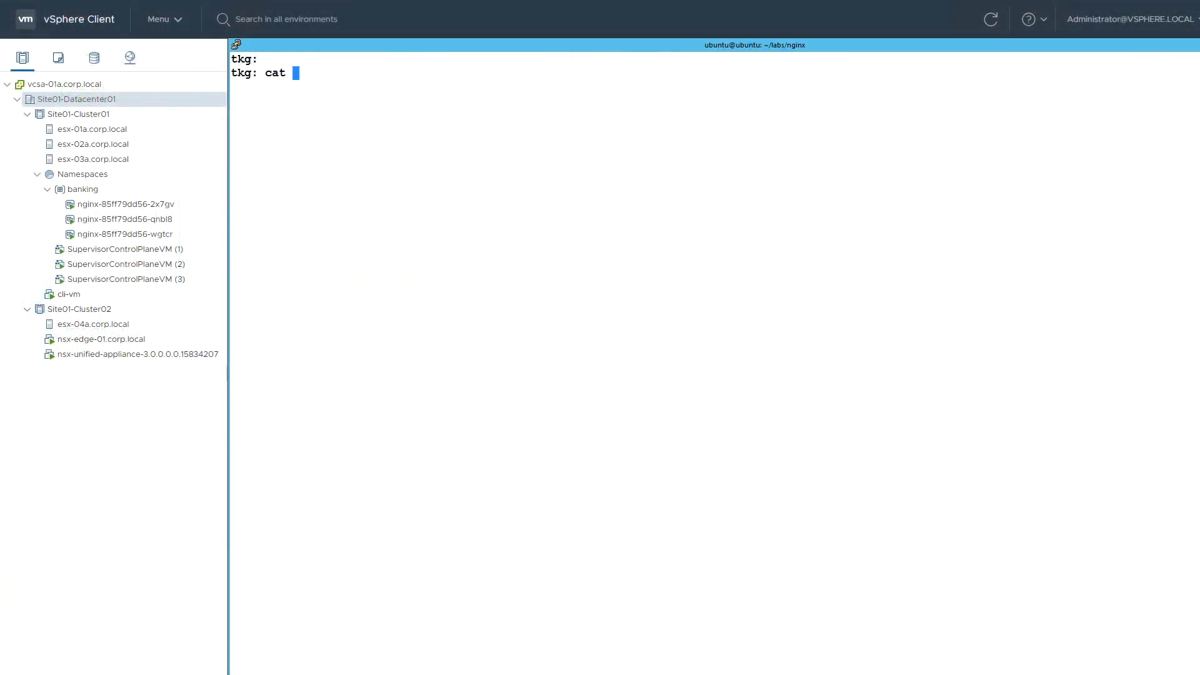
# Display the tanzucluster.yaml spec with 3 control-plane nodes, 3 workers and Calico CNI
pyautogui.write('tanzucluster.yaml')
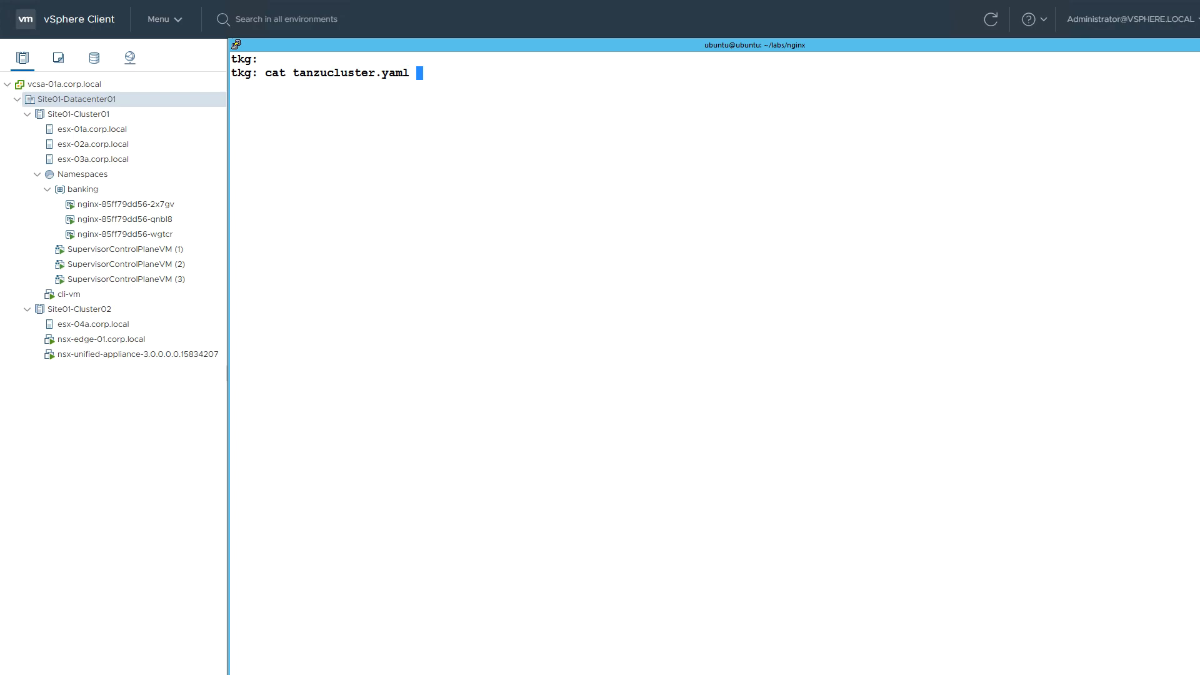
pyautogui.press('Return')
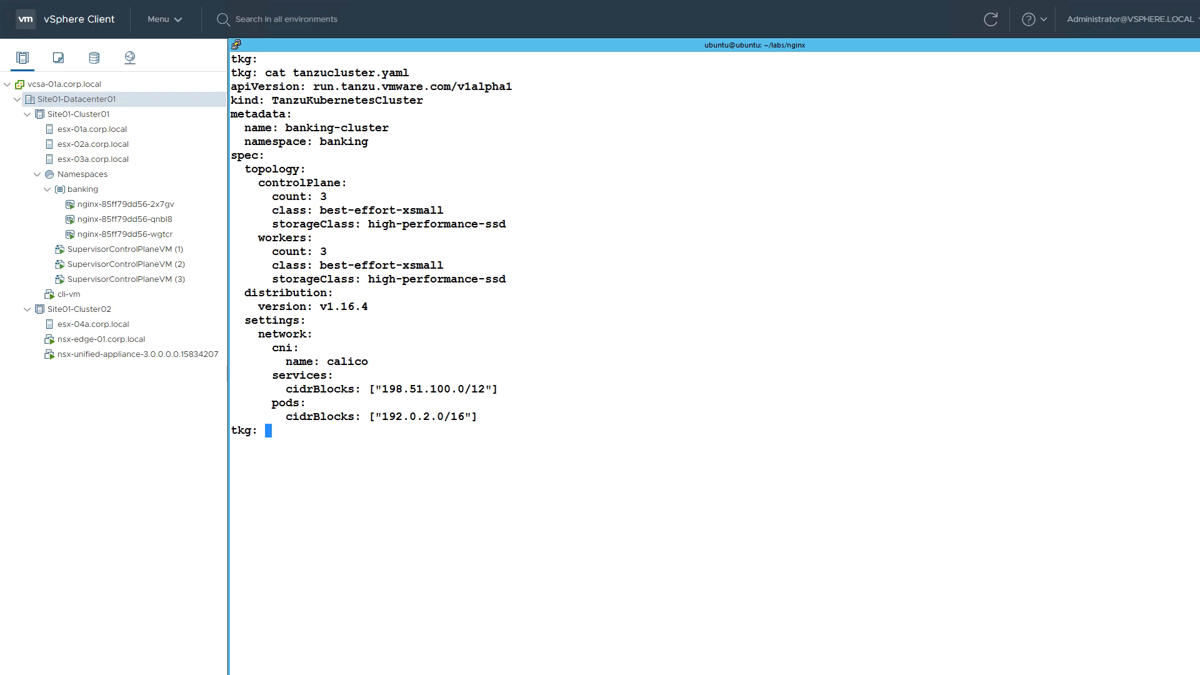
# Apply tanzucluster.yaml with kubectl so banking-cluster is reported created
pyautogui.write('kubectl a')
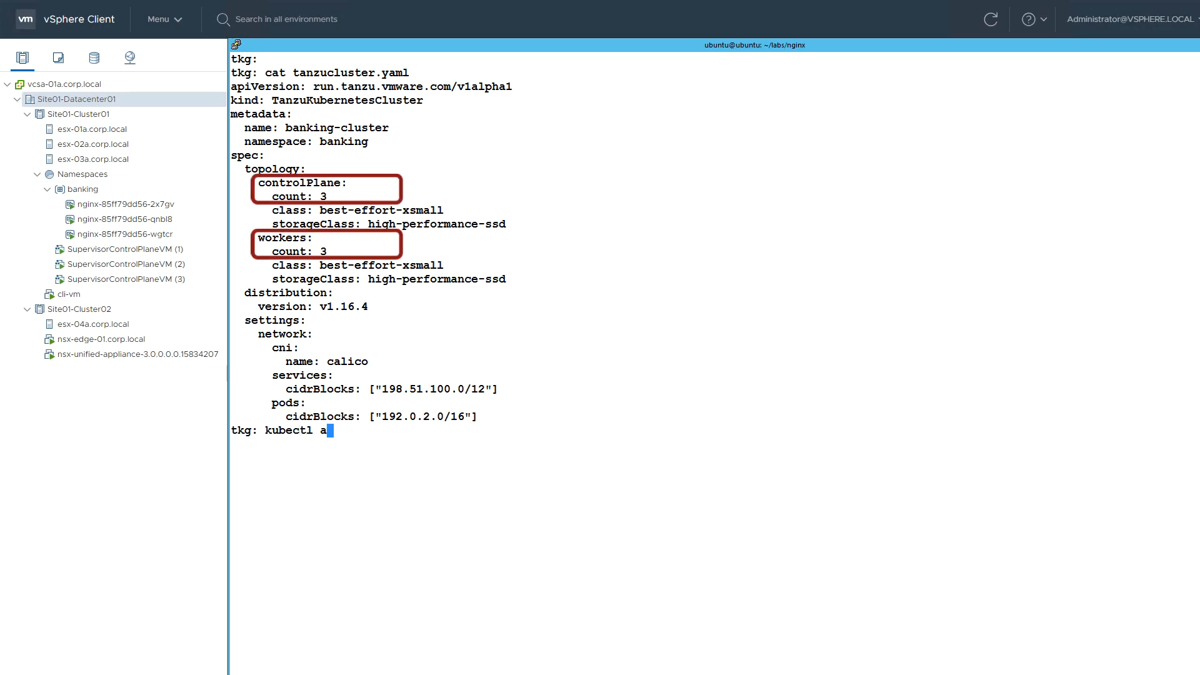
pyautogui.write('pply')
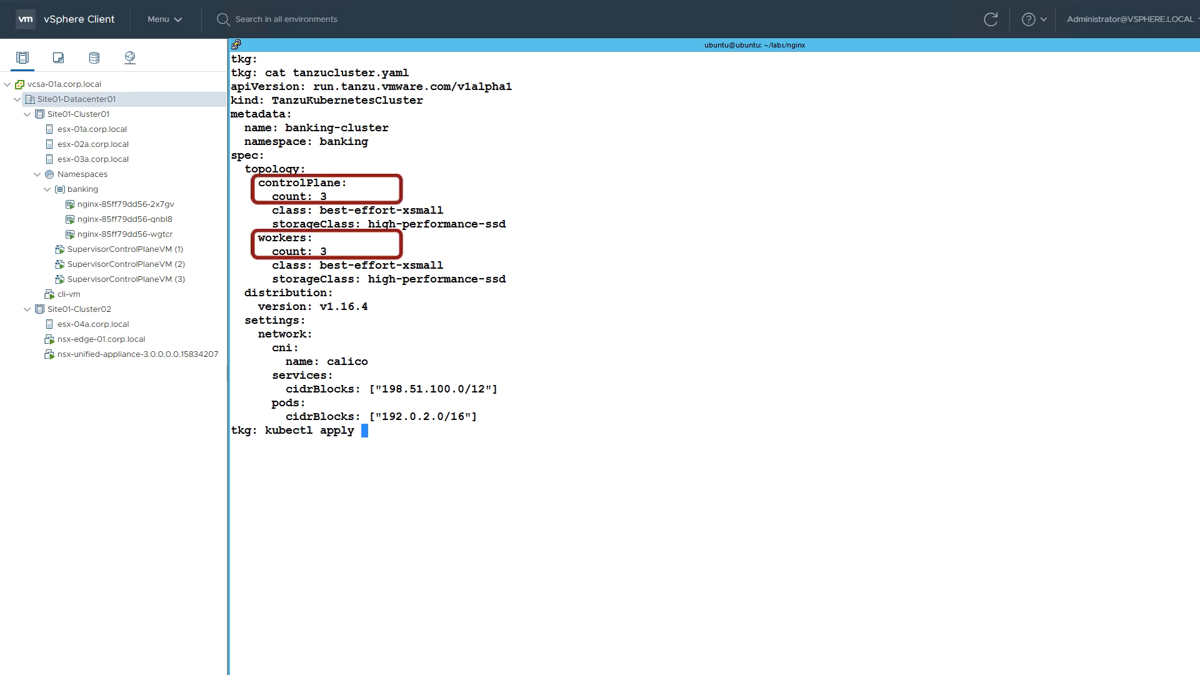
pyautogui.write('-f t')
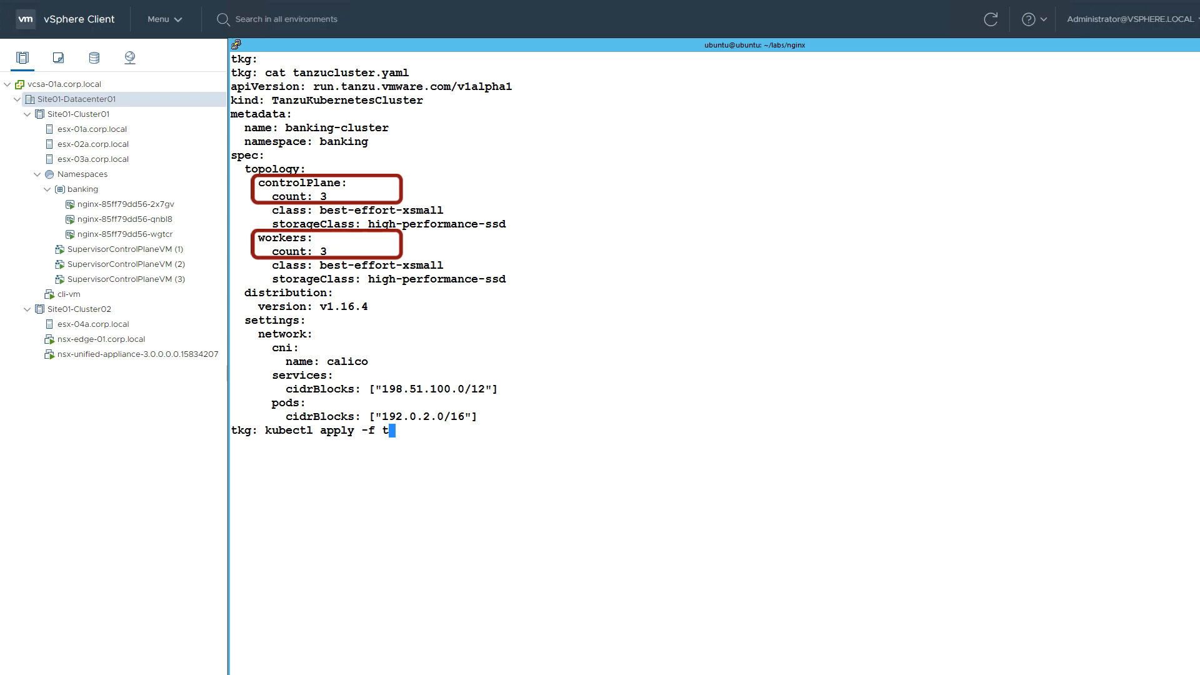
pyautogui.write('anzucluster.yaml')
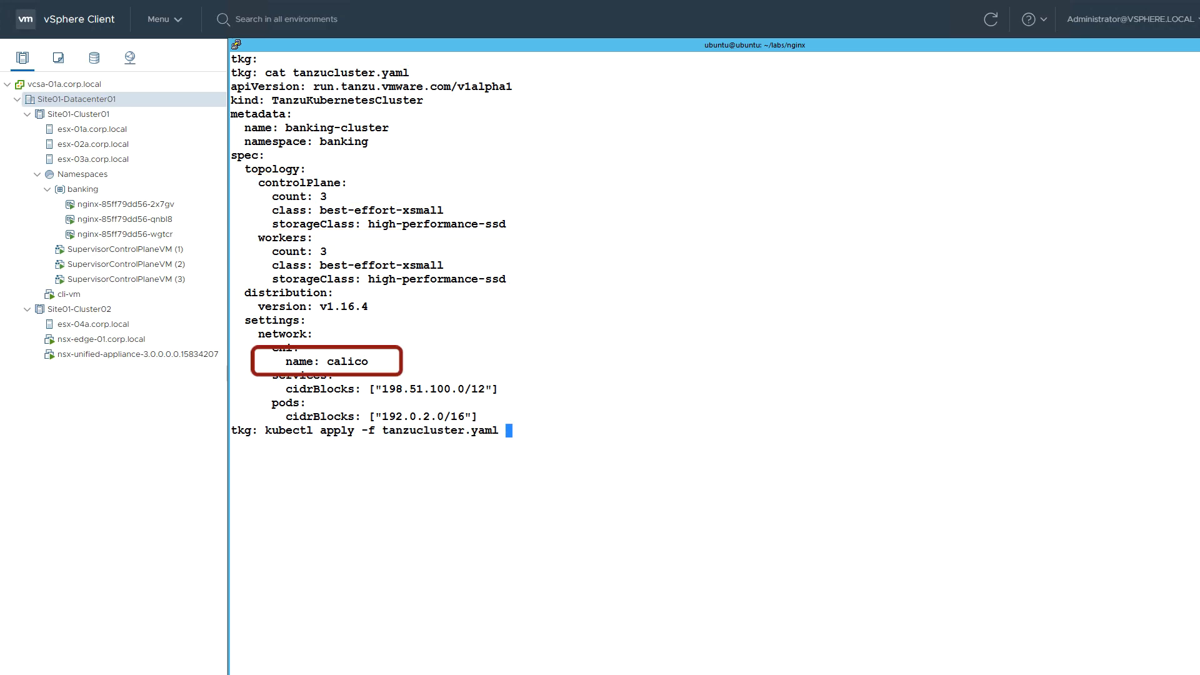
pyautogui.press('Return')
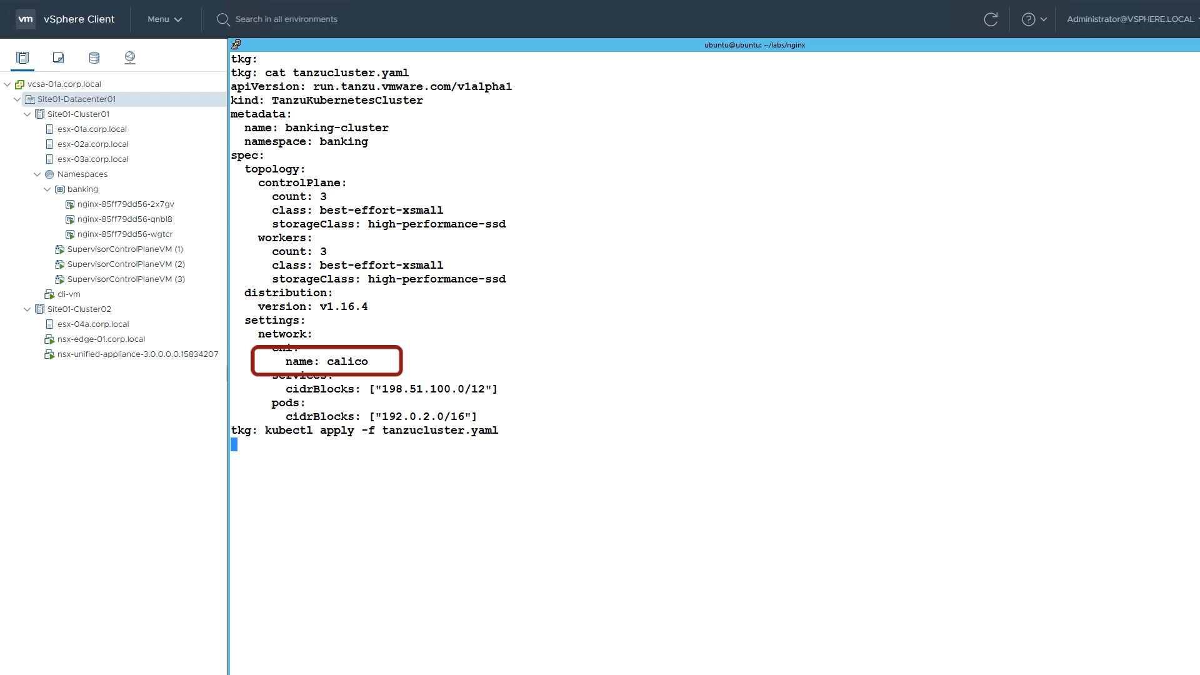
pyautogui.press('Return')
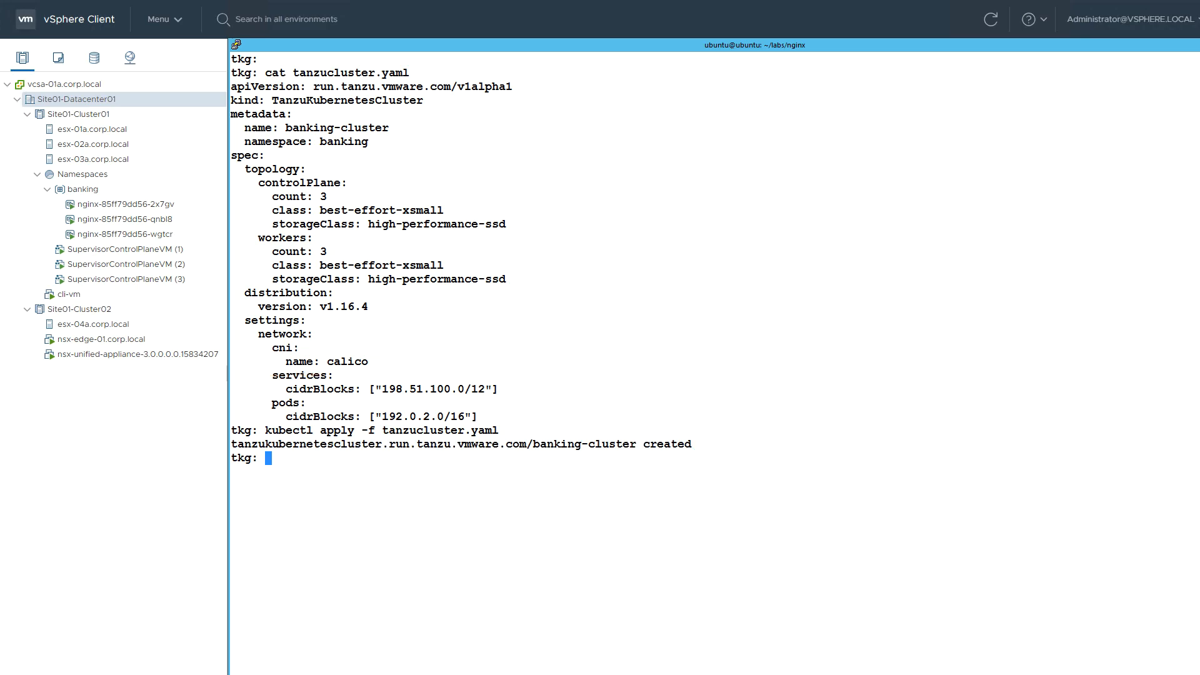
pyautogui.click(50, 189)
pyautogui.write('kubectl describe virtualnetwork banking-clus')
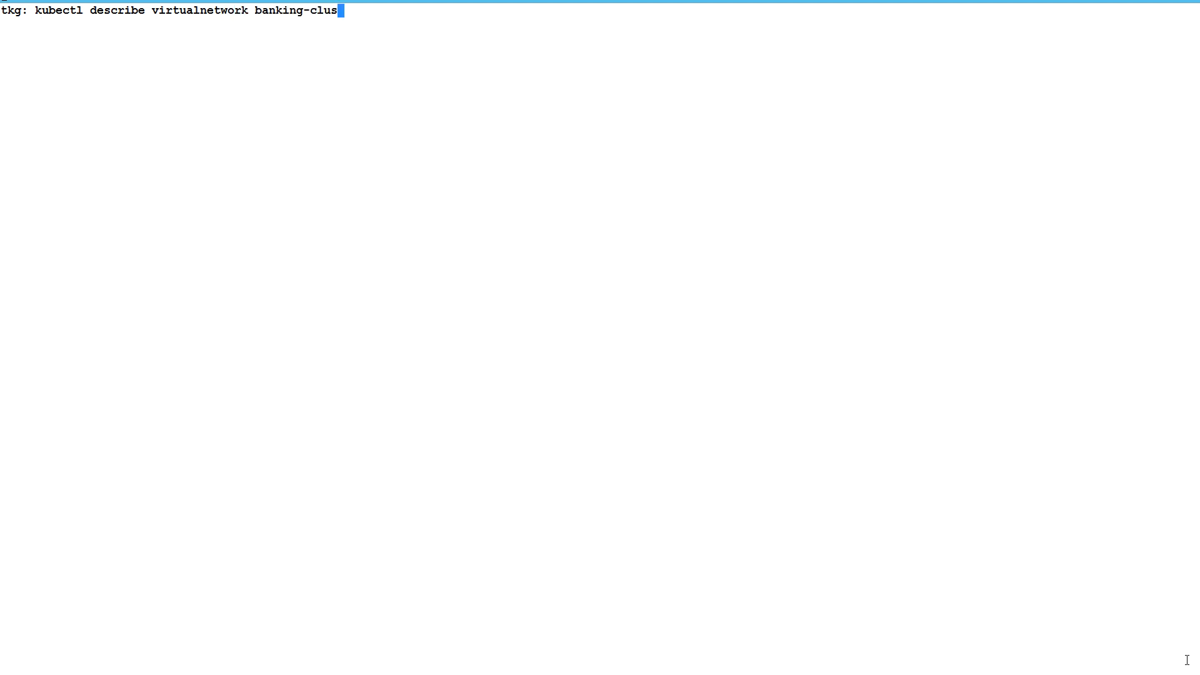
# Describe virtualnetwork banking-cluster-vnet in namespace banking, showing Ready True and SNAT IP 192.168.124.46
pyautogui.write('ter-v')
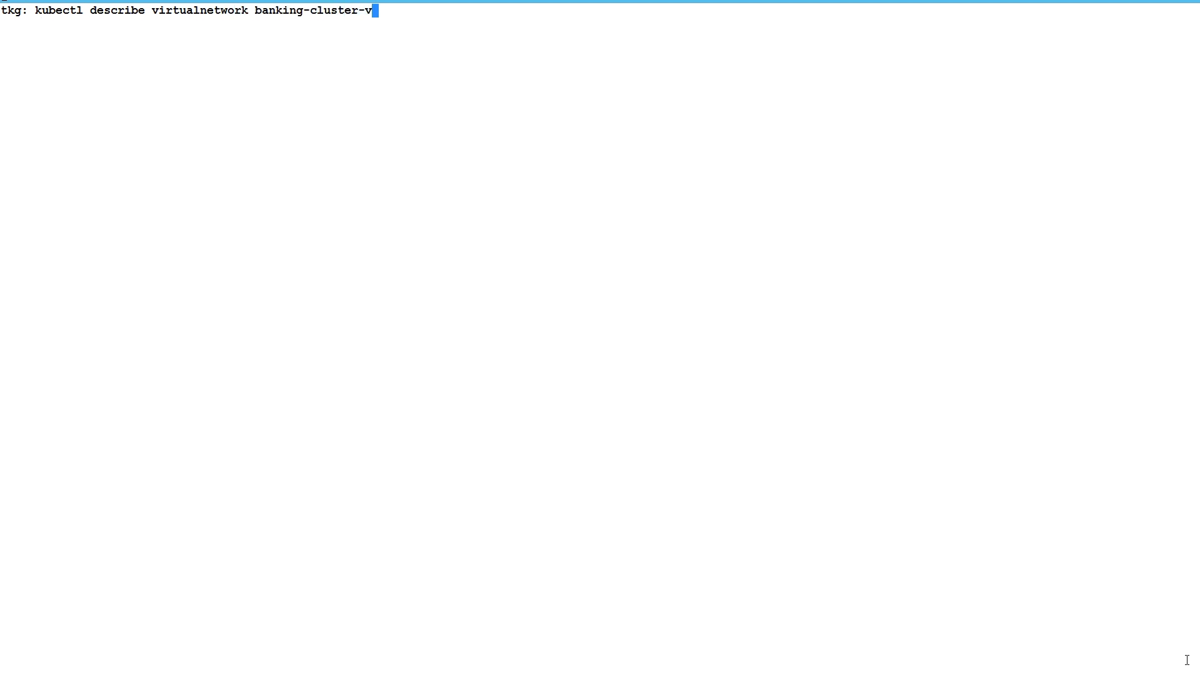
pyautogui.write('et -')
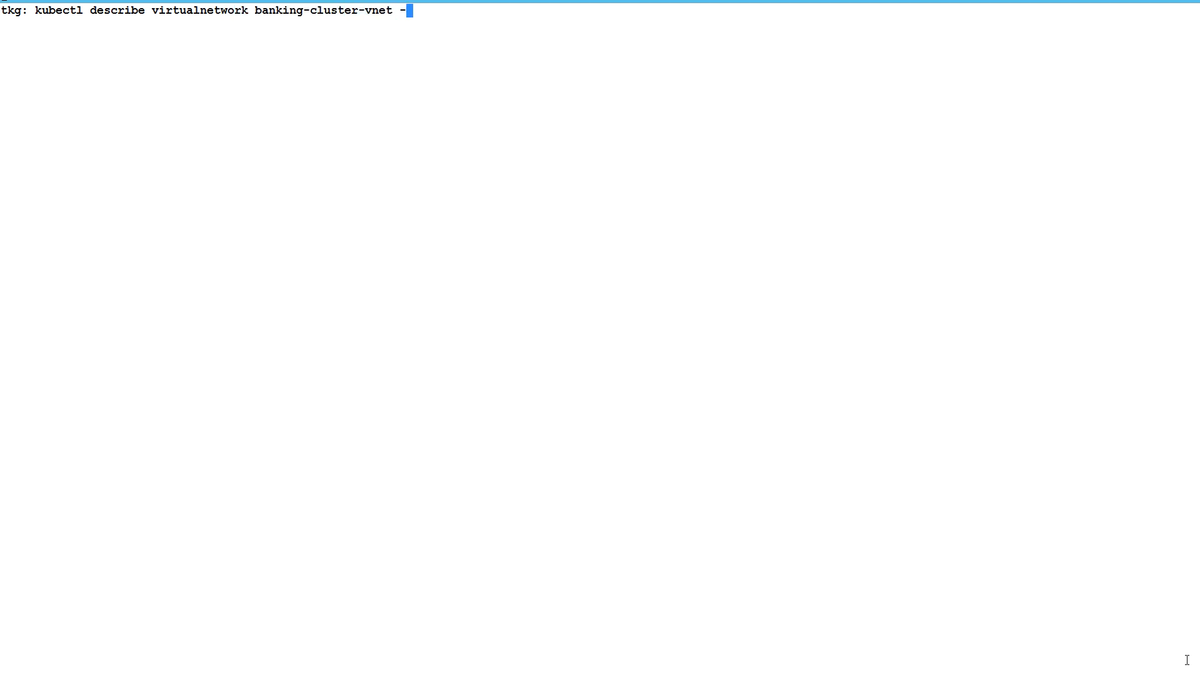
pyautogui.write('n bankin')
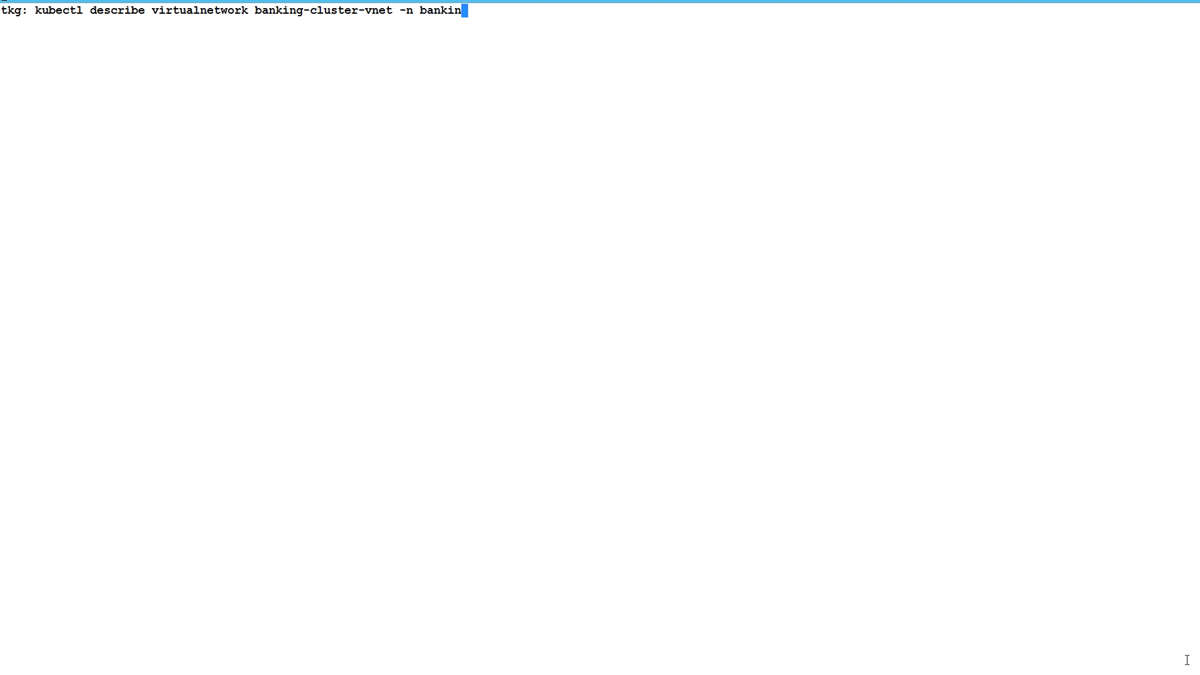
pyautogui.press('Return')
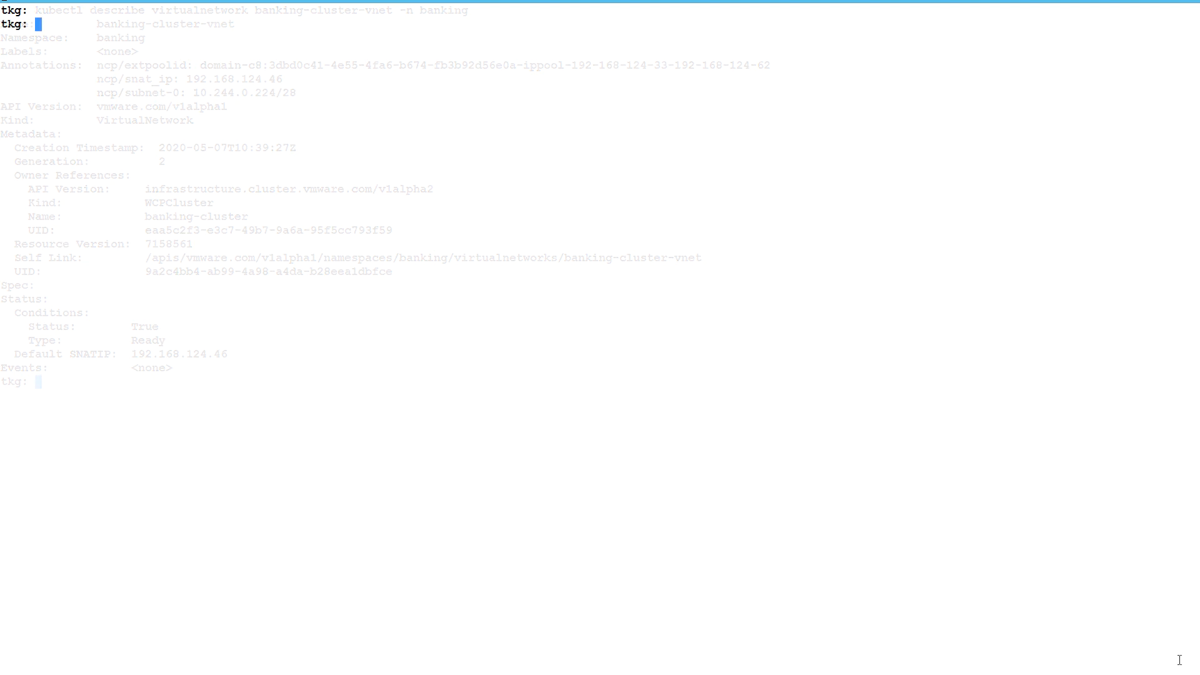
# Describe the control-plane-d926h-lsp virtual network interface of banking-cluster-vnet in namespace banking
pyautogui.write('kubectl describe virtualnetworkinterface banking-cluster-vnet-banking-cluster-control-plane-d926h-lsp -n banking')
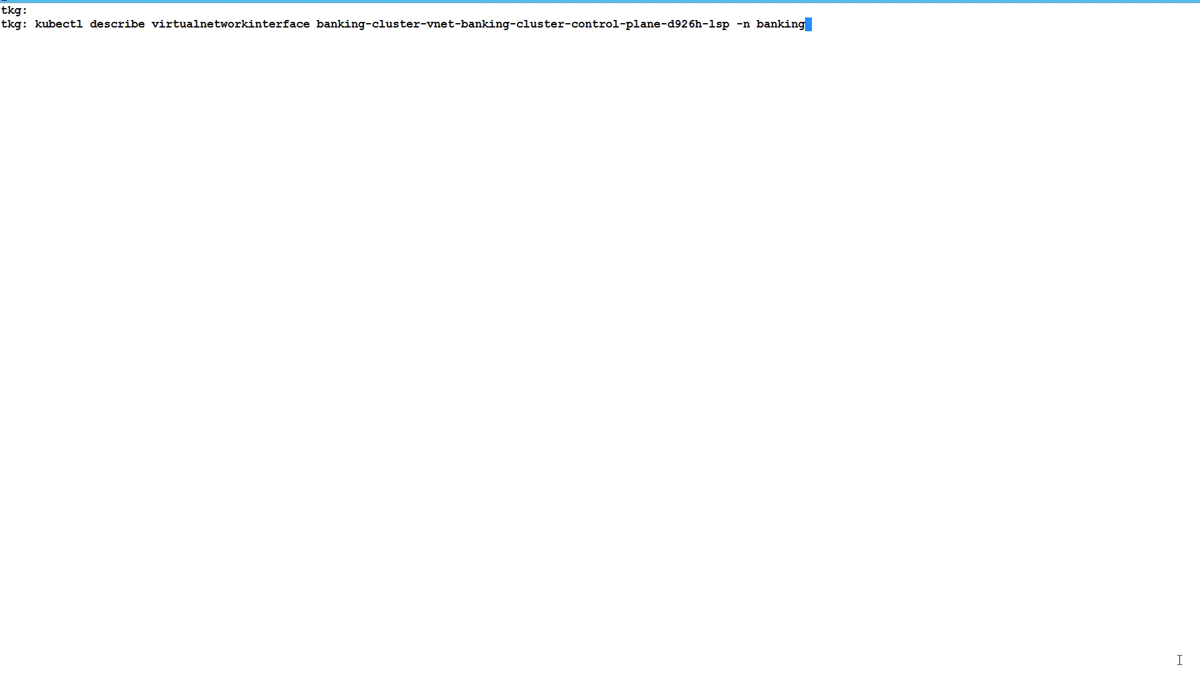
pyautogui.press('Return')
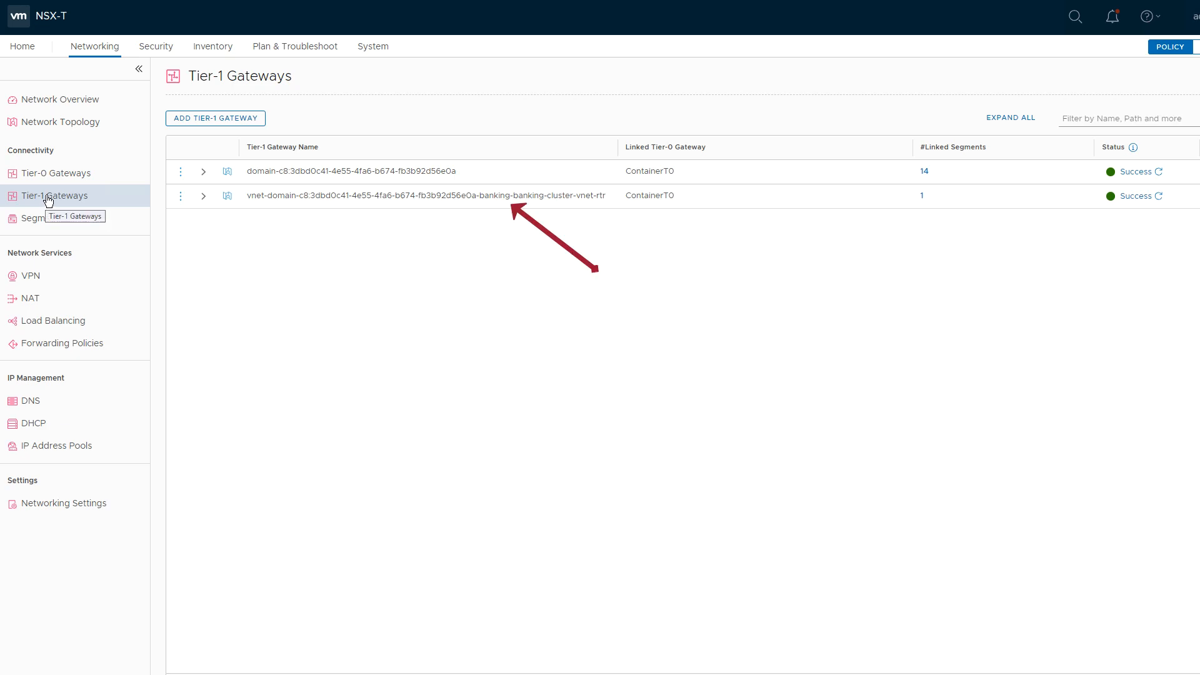
pyautogui.moveTo(40, 218)
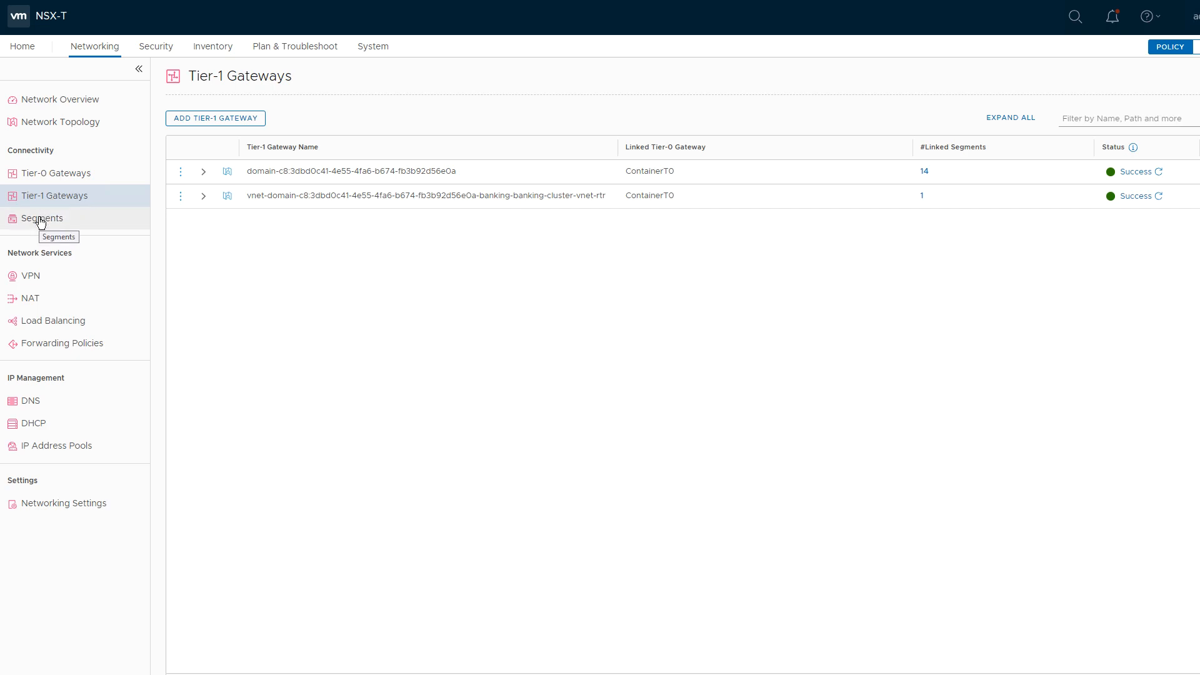
# View the Segments list and the 6 ports of the banking vnet segment with subnet 10.244.0.225/28
pyautogui.click(41, 218)
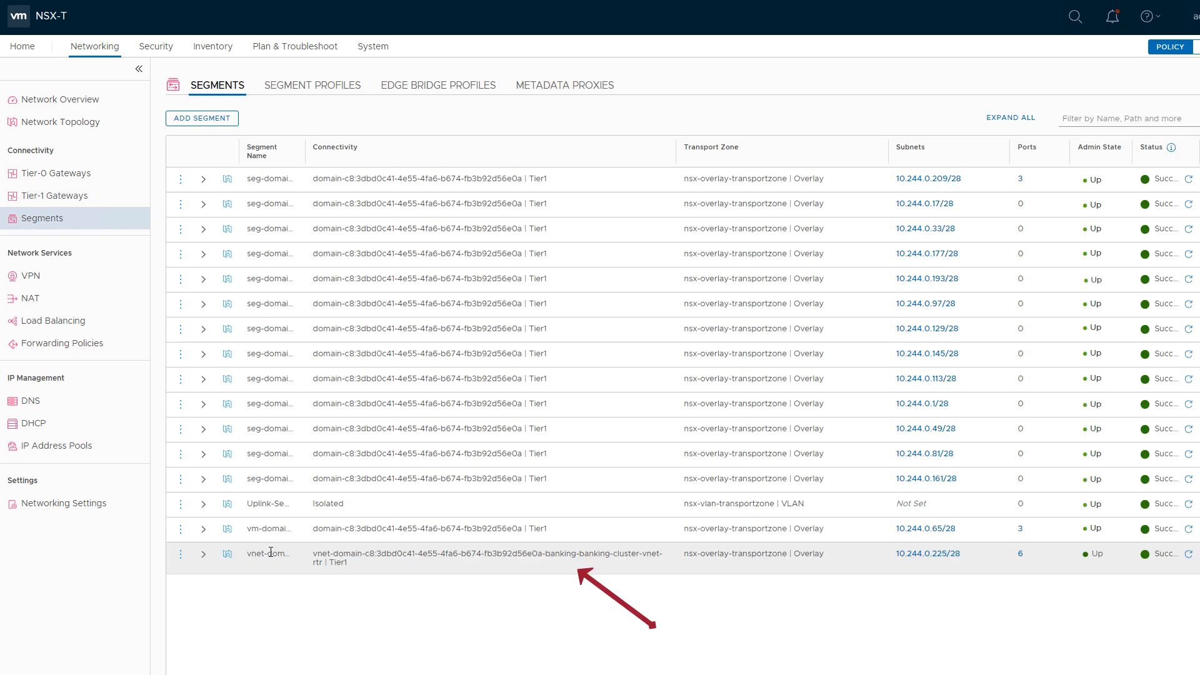
pyautogui.moveTo(688, 560)
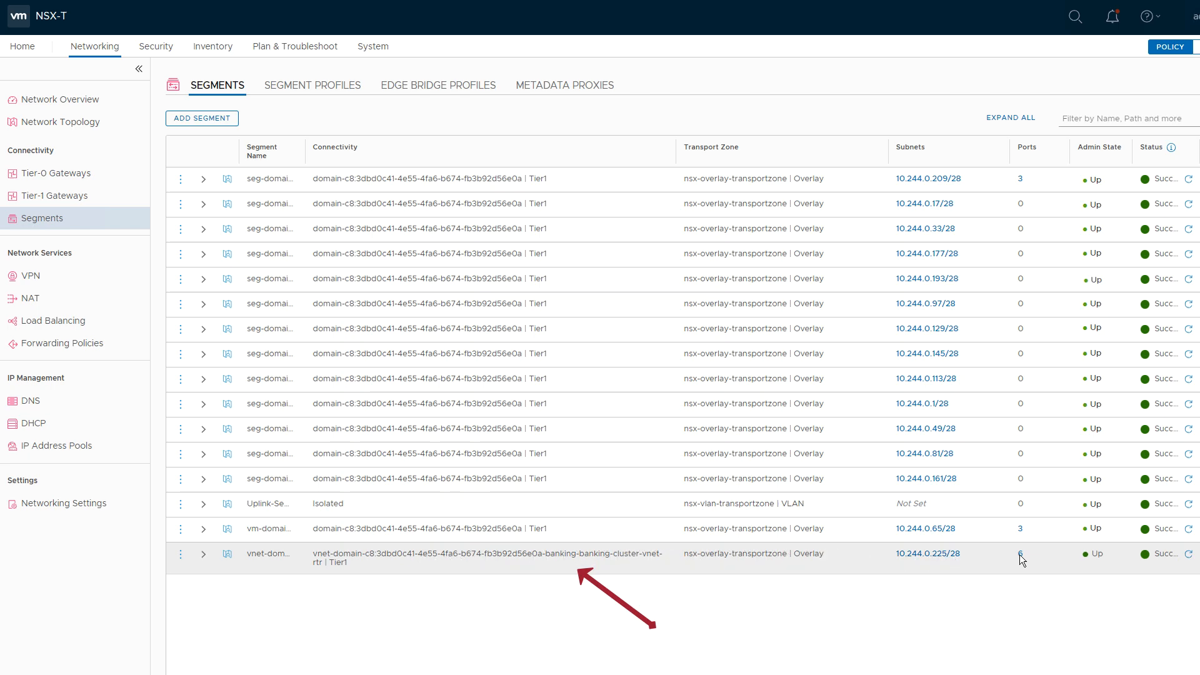
pyautogui.click(1020, 554)
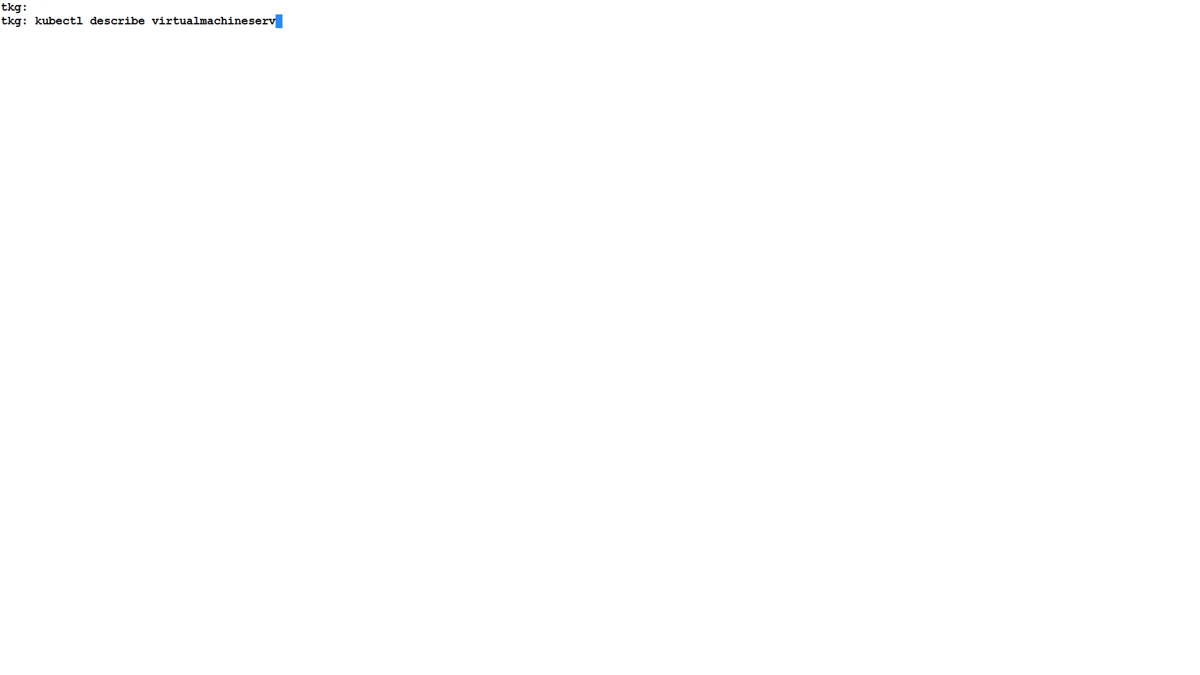
# Describe virtualmachineservice banking-cluster-control-plane-service, showing ingress IP 192.168.124.3 on port 6443
pyautogui.write('ice')
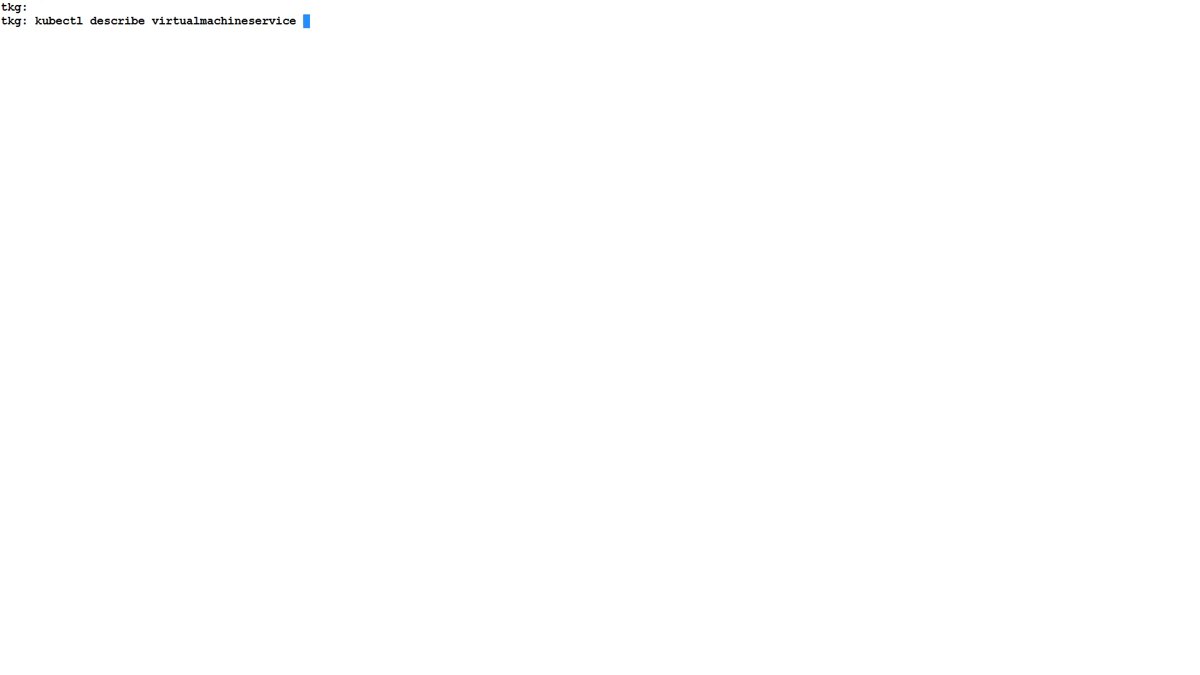
pyautogui.write('banking-cluster-control-plane-service')
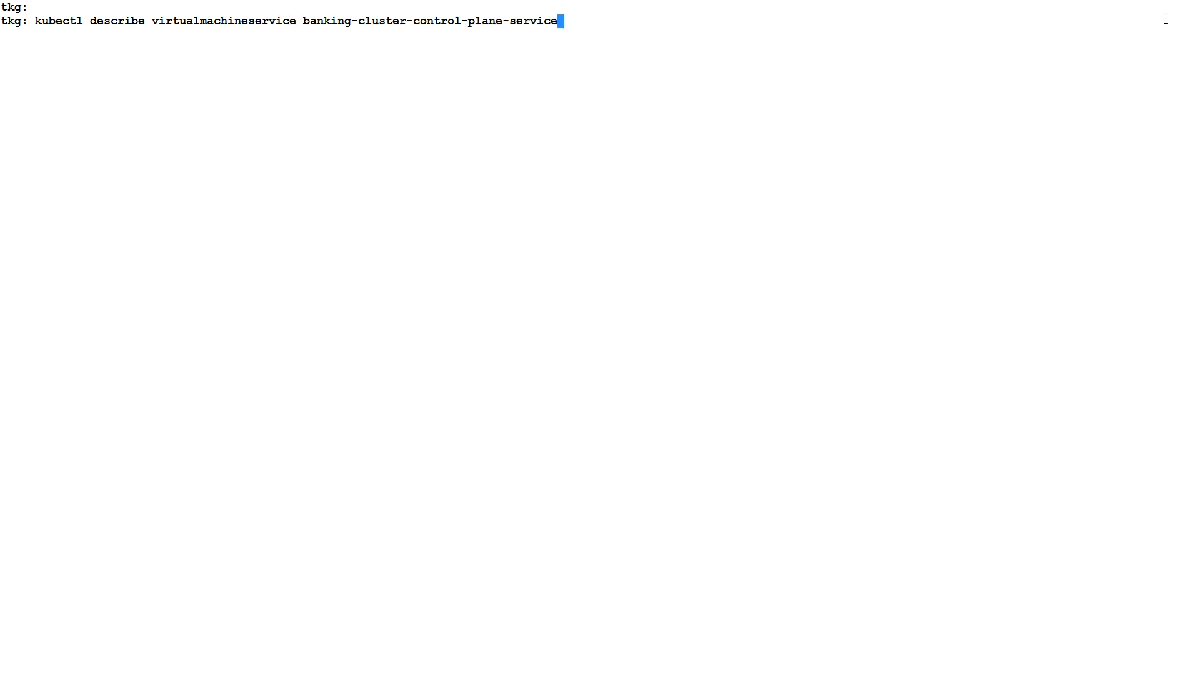
pyautogui.press('Return')
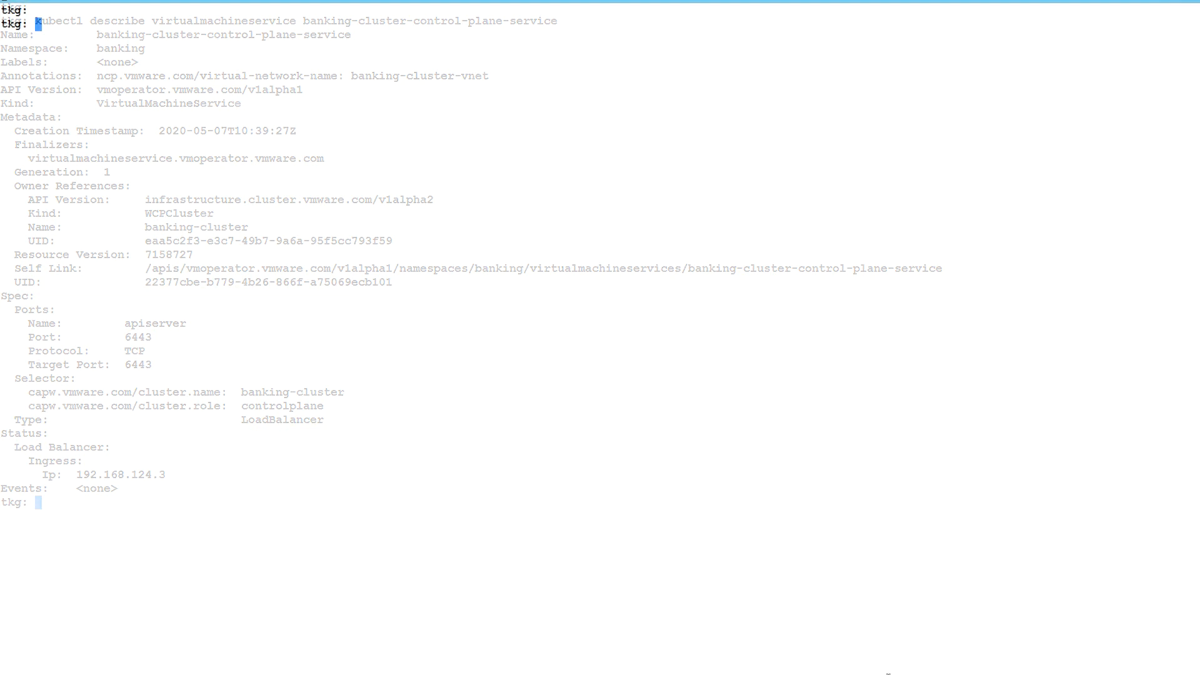
# Describe the loadbalancer in namespace banking, then svc banking-cluster-control-plane-service
pyautogui.write('kubectl describe loadbalancer -n banking')
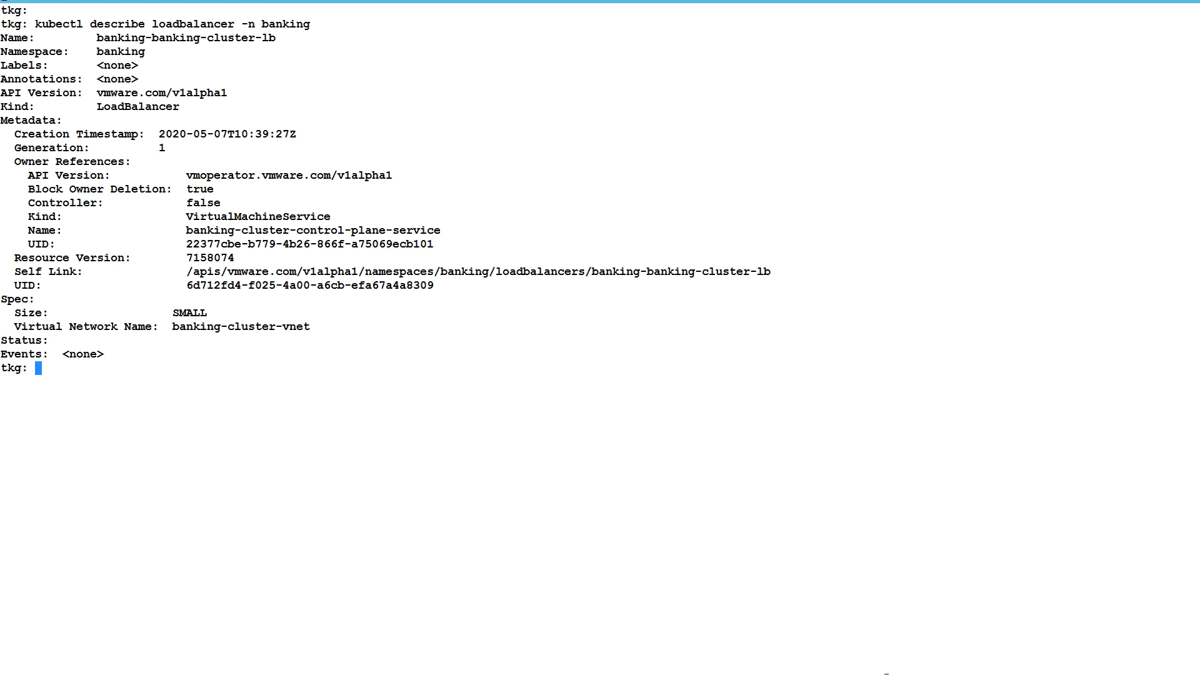
pyautogui.write('kubectl describe svc banking-cluster-control-plane-service -n banking')
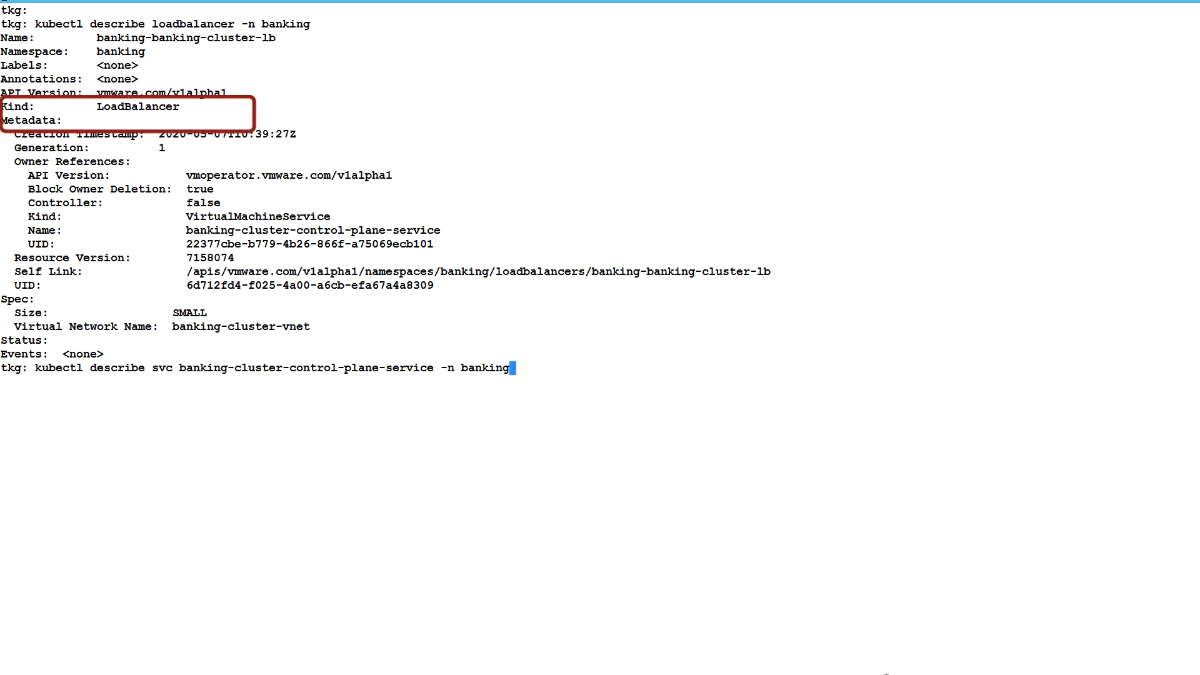
pyautogui.press('Return')
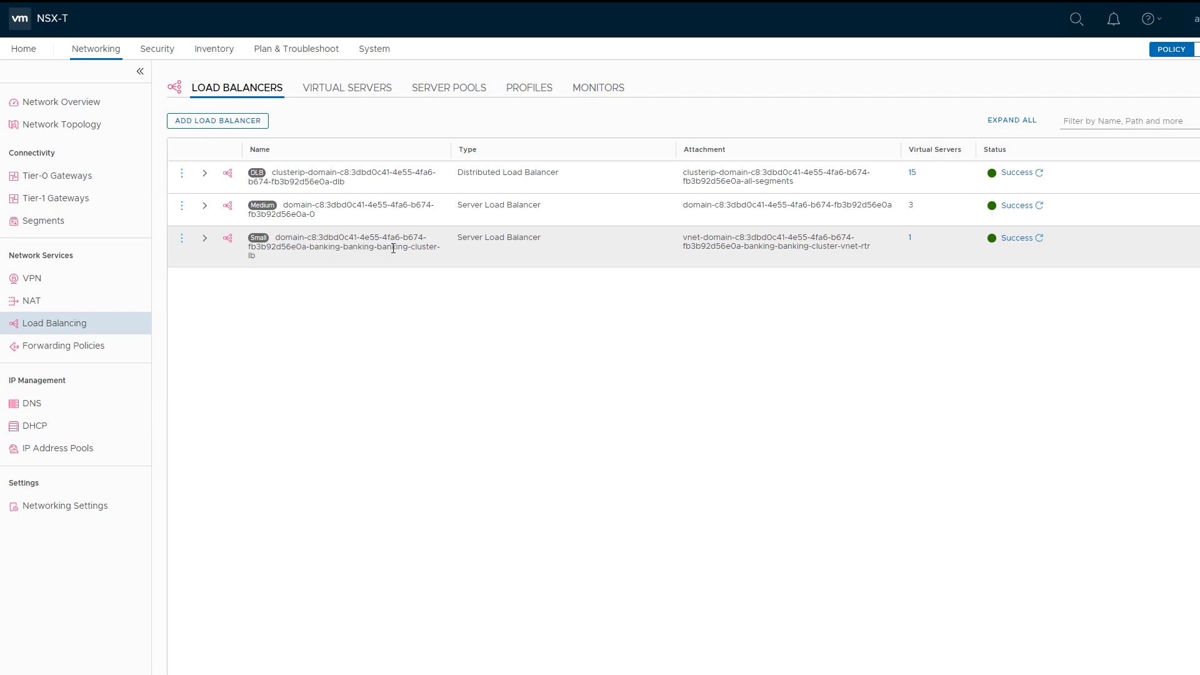
pyautogui.moveTo(754, 240)
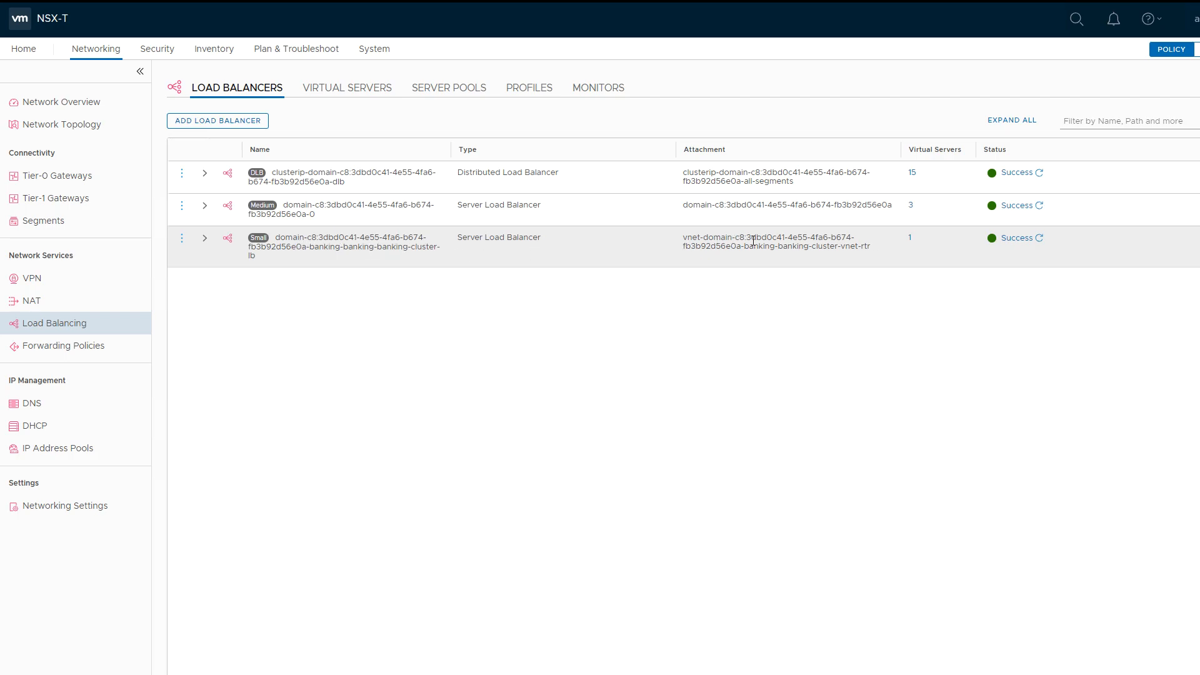
pyautogui.moveTo(911, 243)
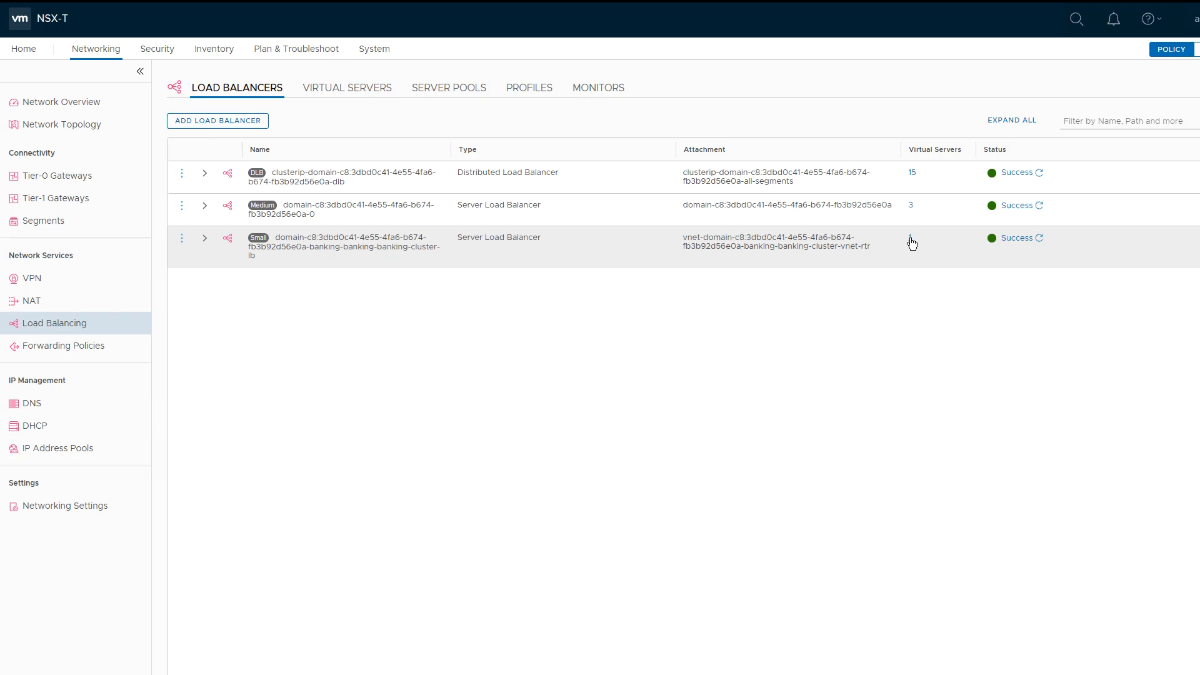
# View the server pool of the 192.168.124.3:6443 virtual server with members 10.244.0.226, .229 and .230
pyautogui.click(346, 88)
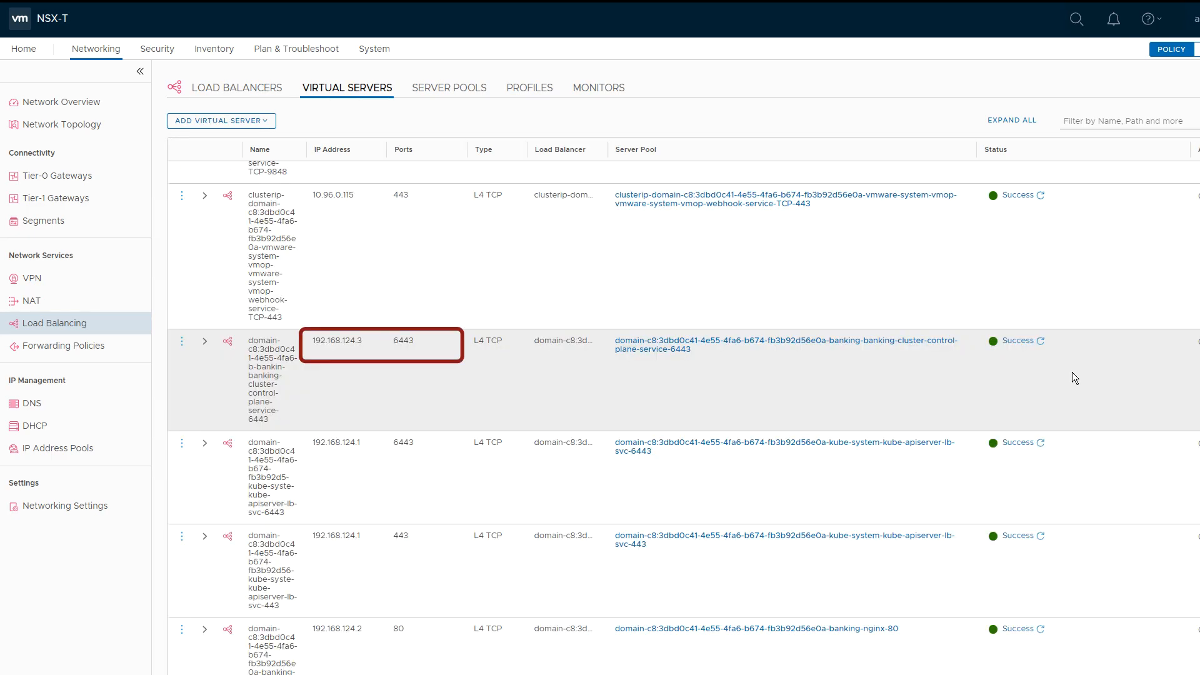
pyautogui.click(785, 345)
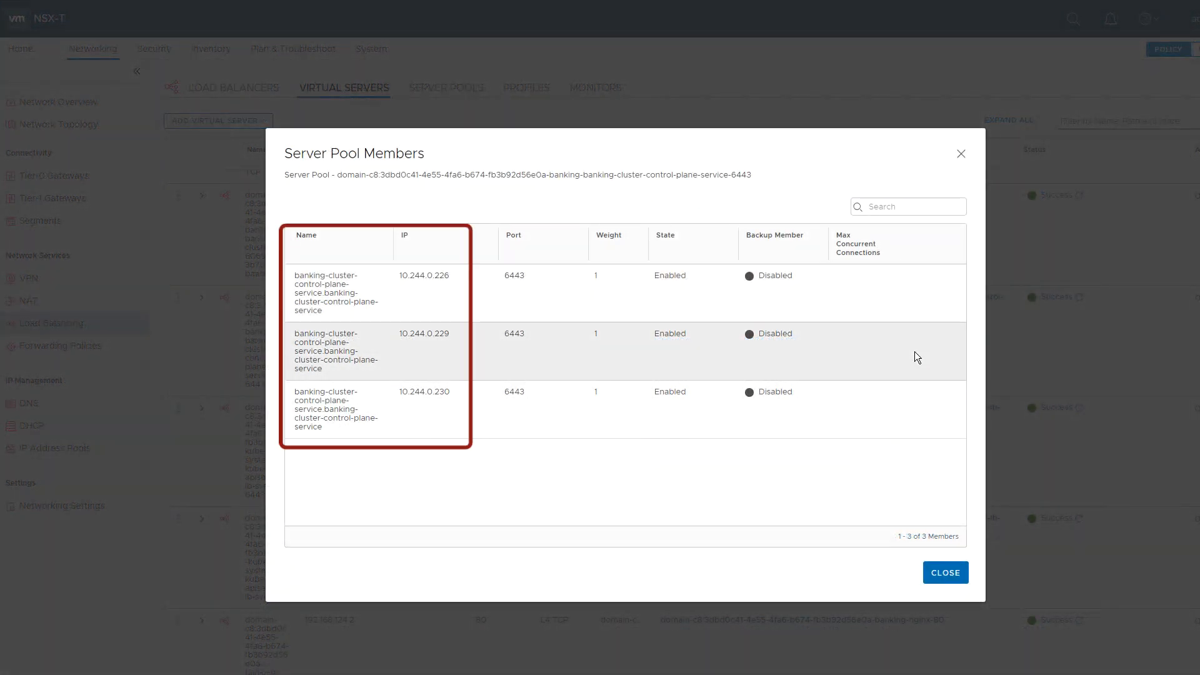
pyautogui.moveTo(922, 419)
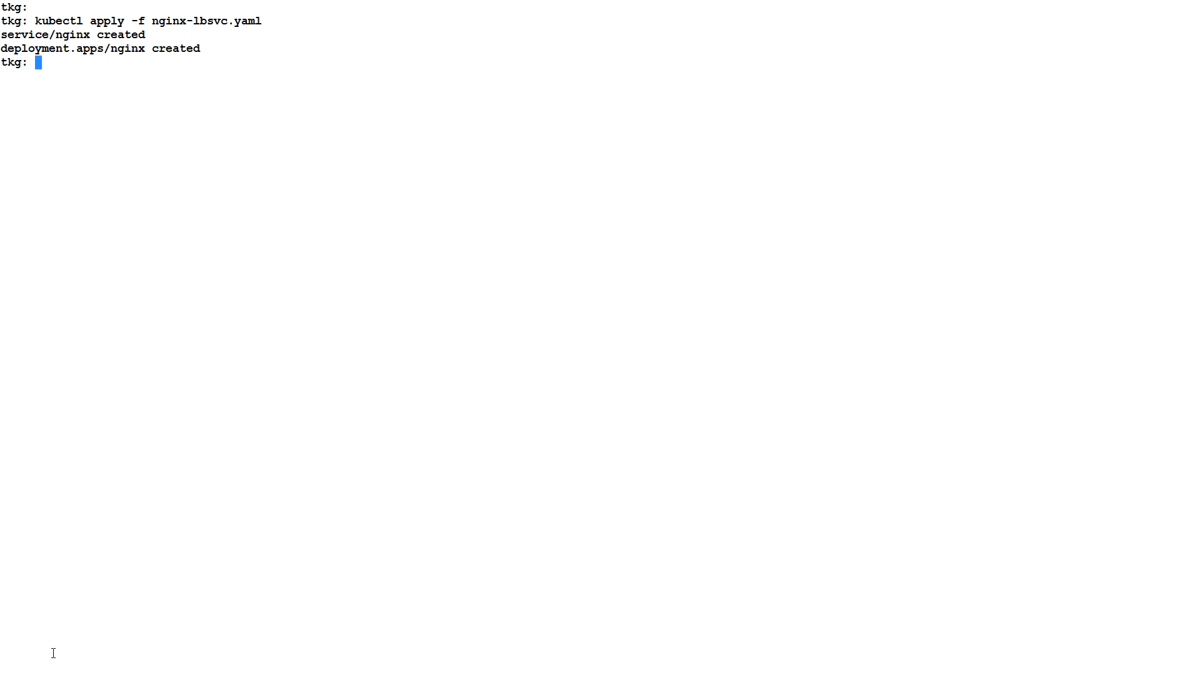
# List all resources with kubectl get all after creating the nginx service and deployment
pyautogui.write('kubectl get all')
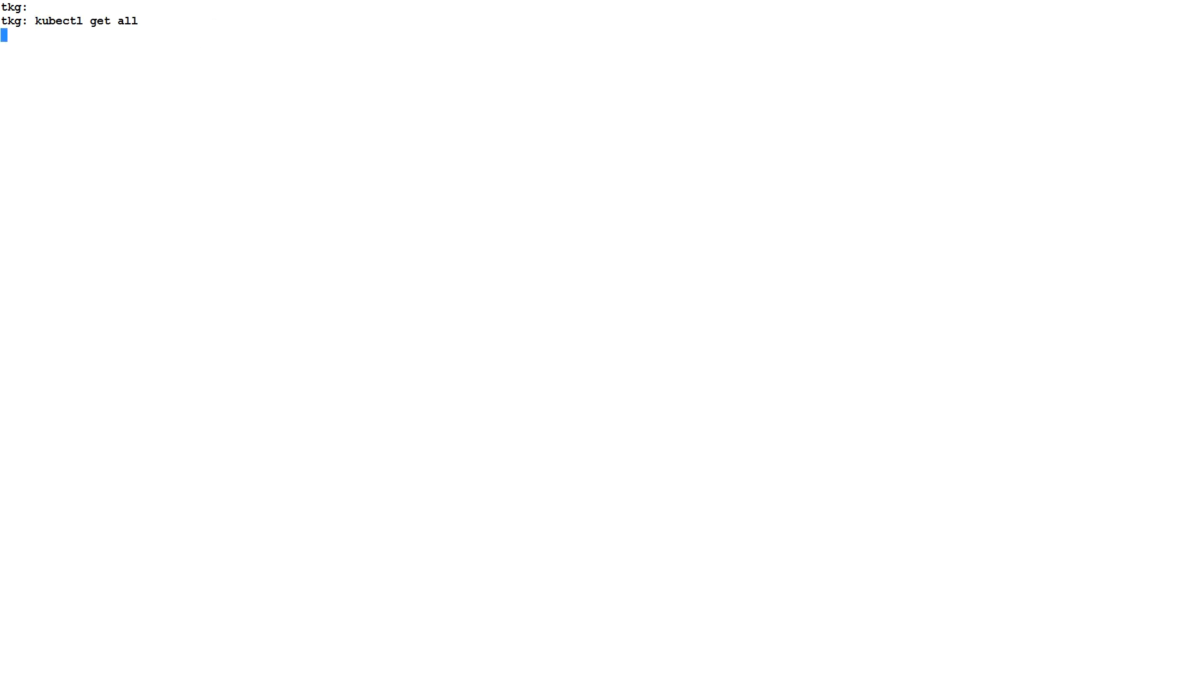
pyautogui.press('Return')
pyautogui.write('kubectl get')
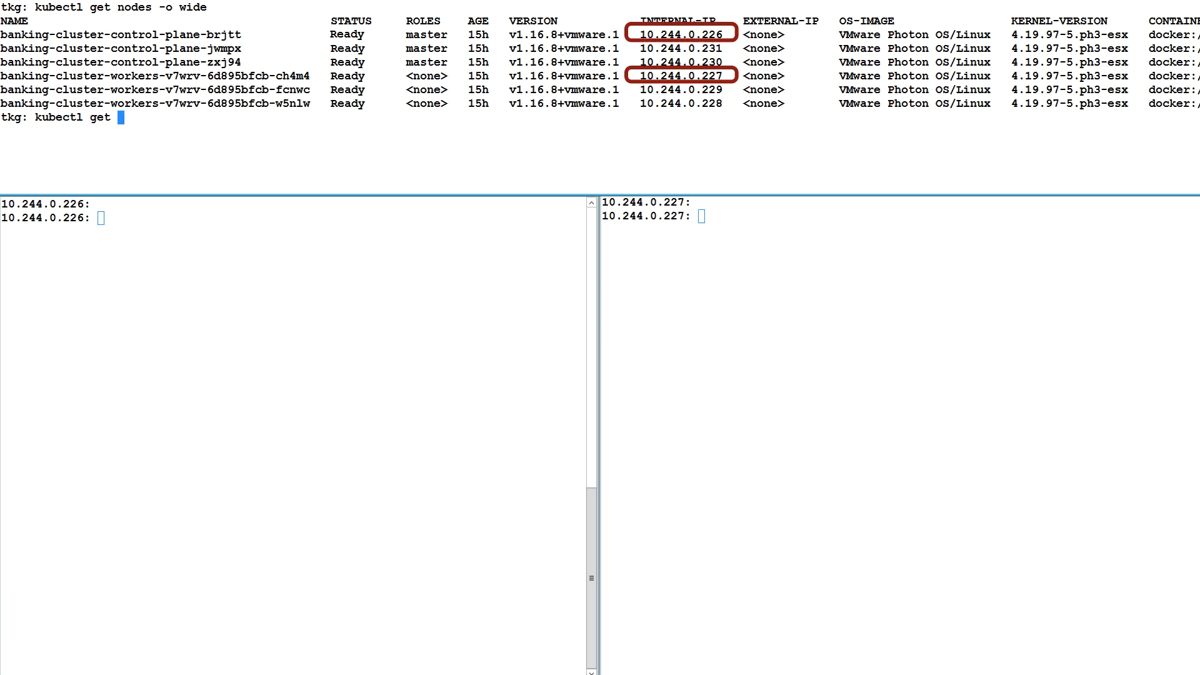
# List the nginx pods with -o wide, then show Calico IPAM blocks of pool 192.0.0.0/16 on 10.244.0.226
pyautogui.write('pods -o wide')
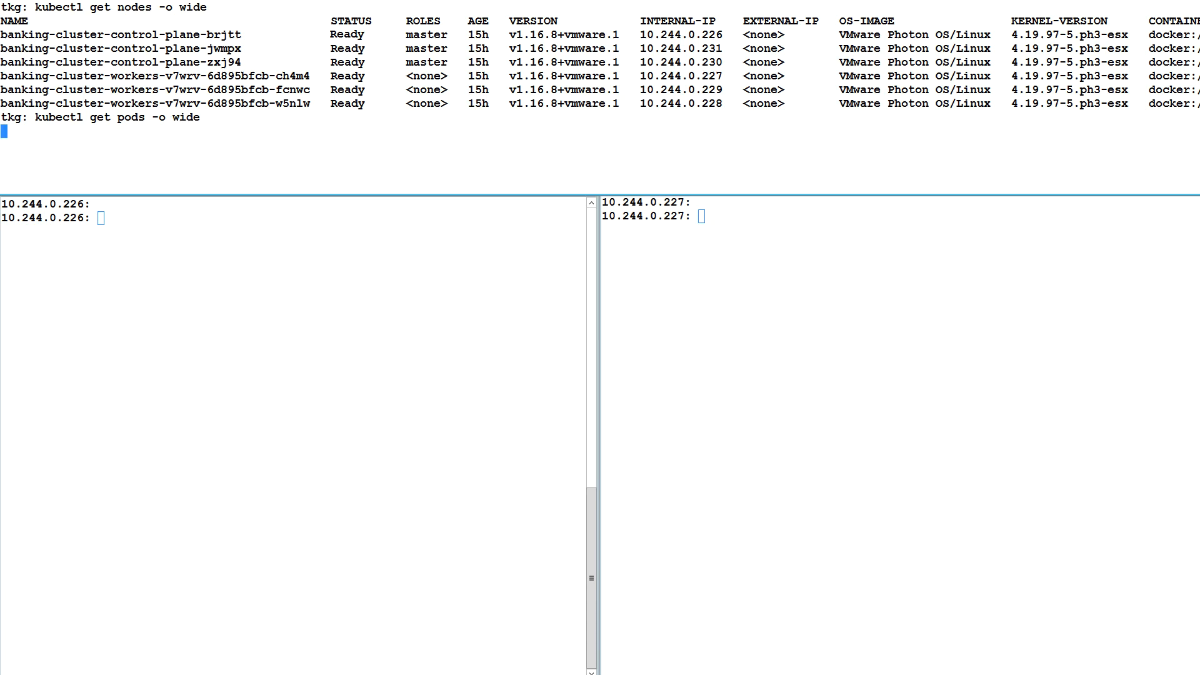
pyautogui.press('Return')
pyautogui.write('calicoctl ipam show --show-bloc')
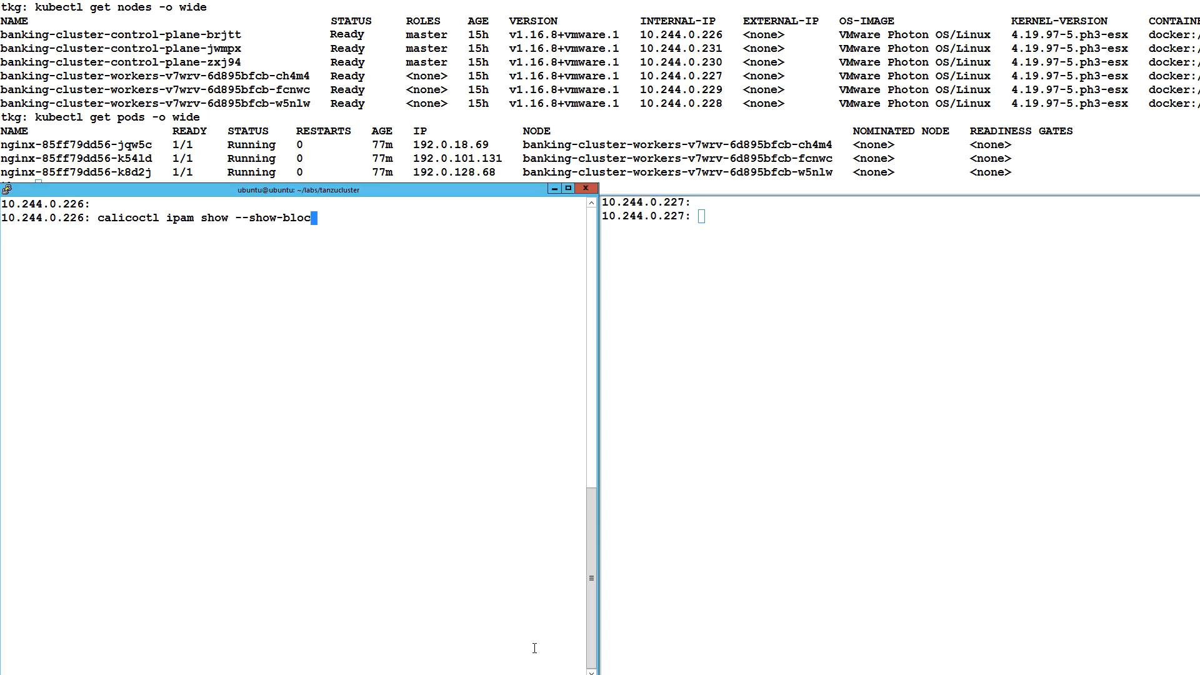
pyautogui.press('Return')
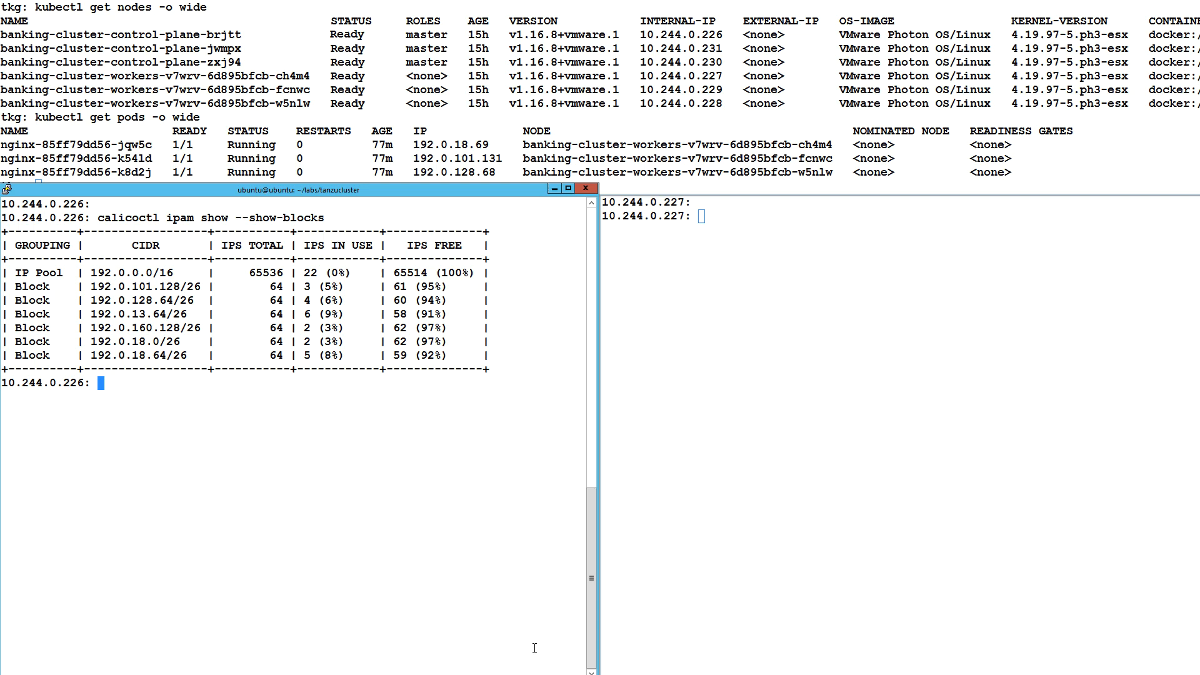
pyautogui.moveTo(718, 673)
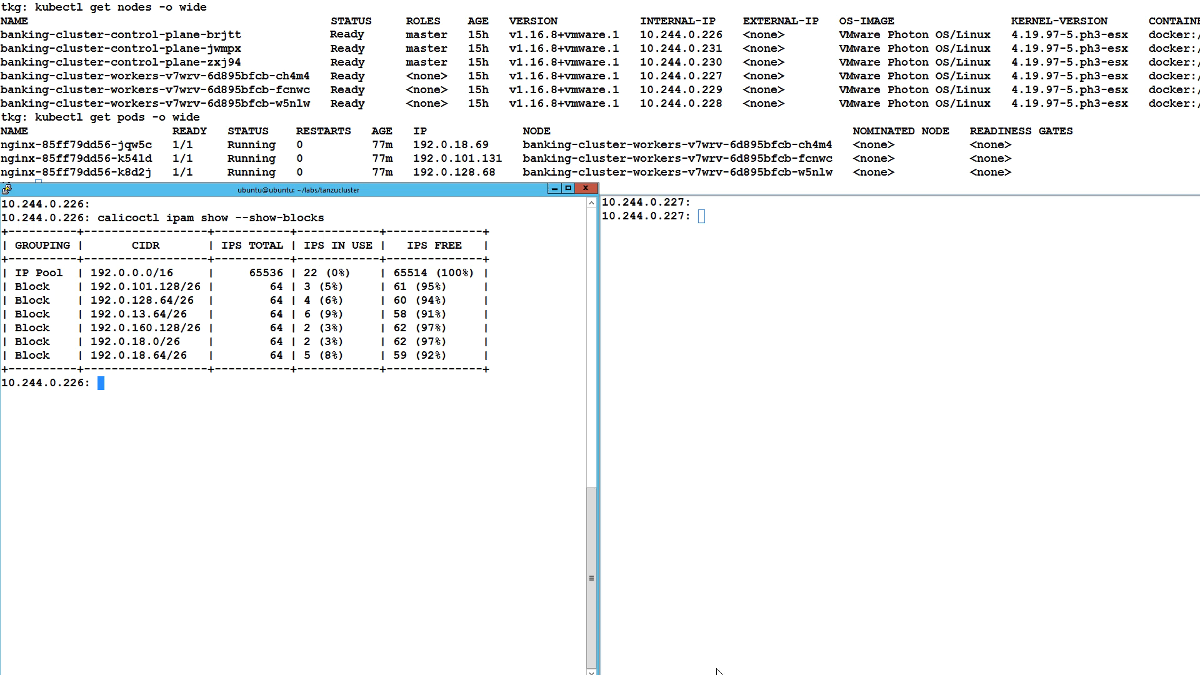
# Display the routing table with route -n on node 10.244.0.227
pyautogui.write('route -')
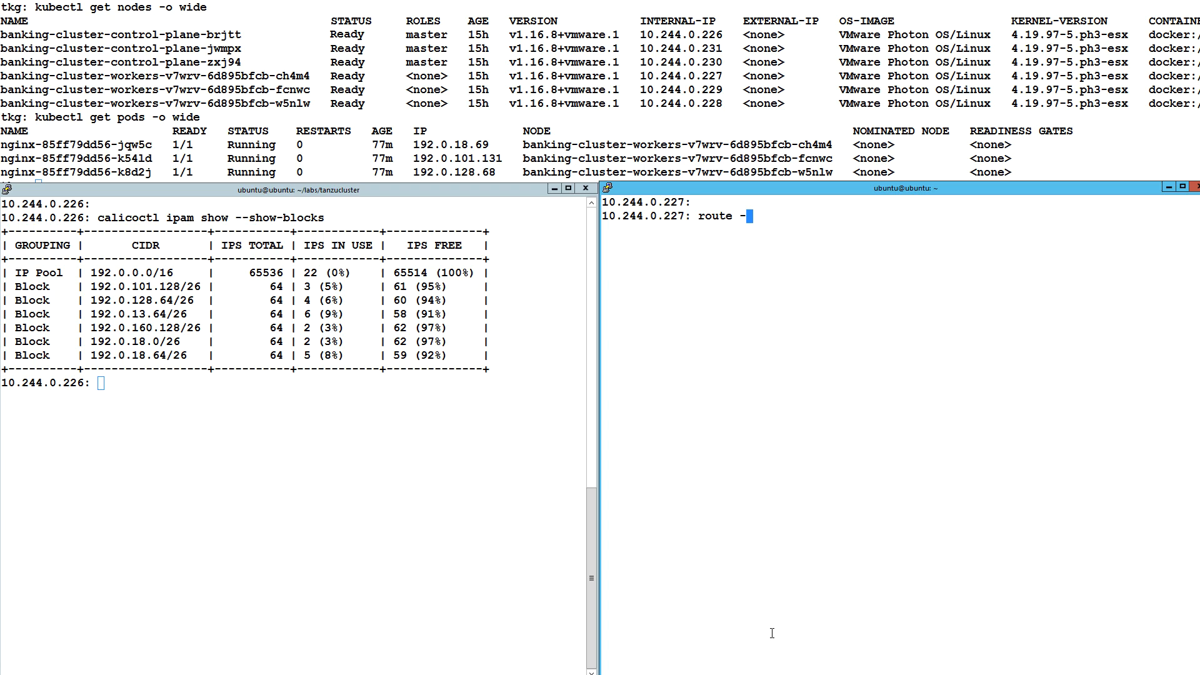
pyautogui.press('Return')
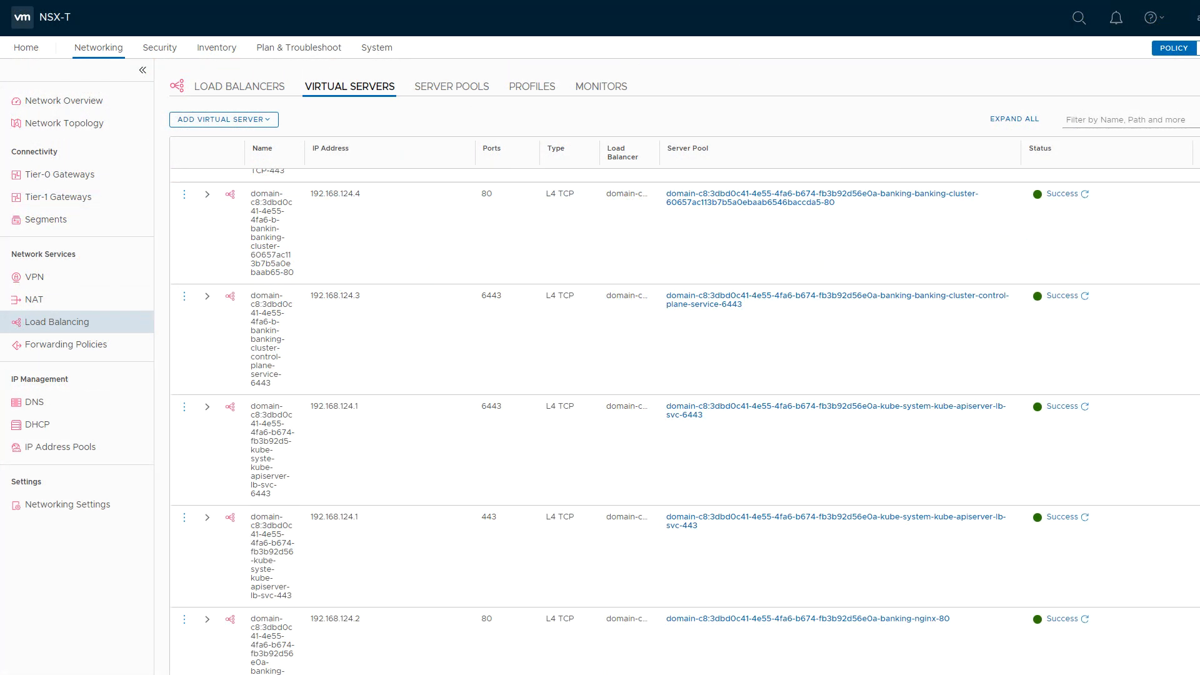
pyautogui.moveTo(1021, 197)
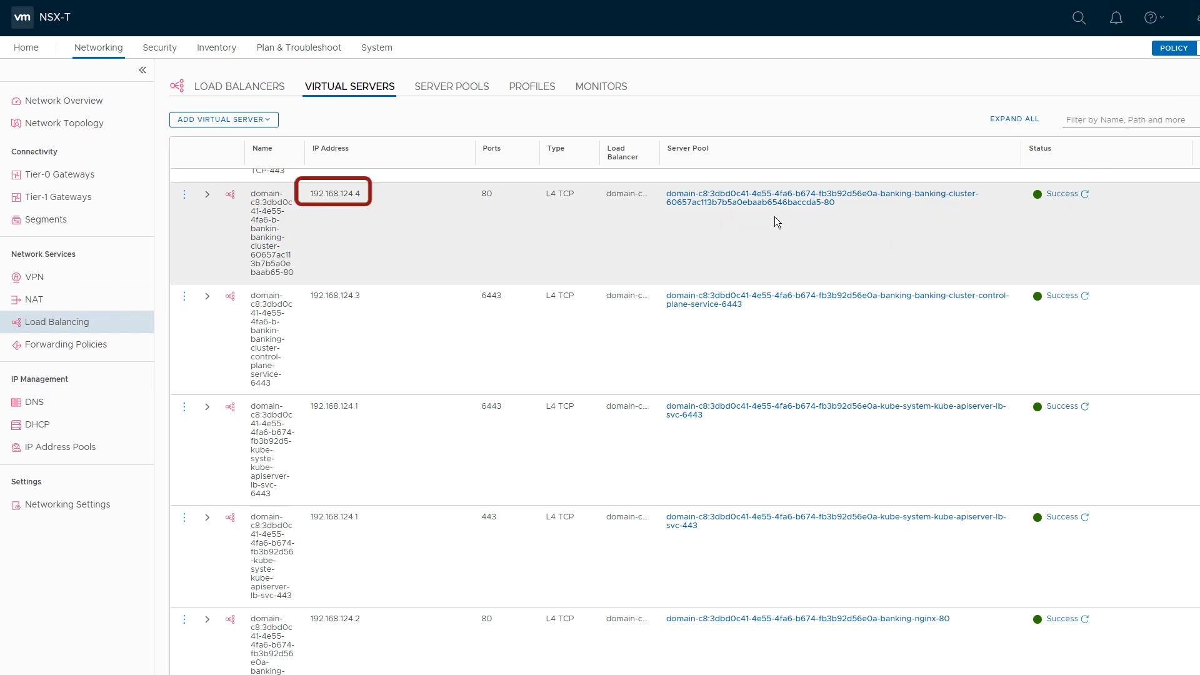
pyautogui.moveTo(775, 202)
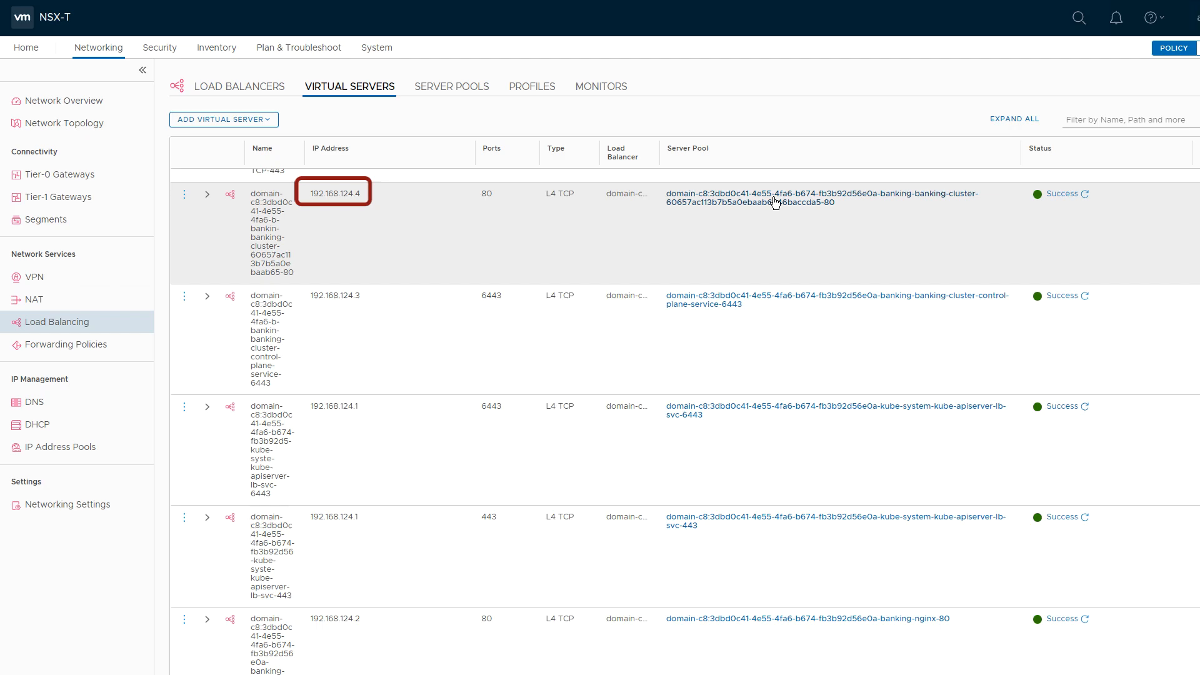
# View the 192.168.124.4:80 virtual server's pool members 10.244.0.227, .228 and .231 on port 31806
pyautogui.click(822, 197)
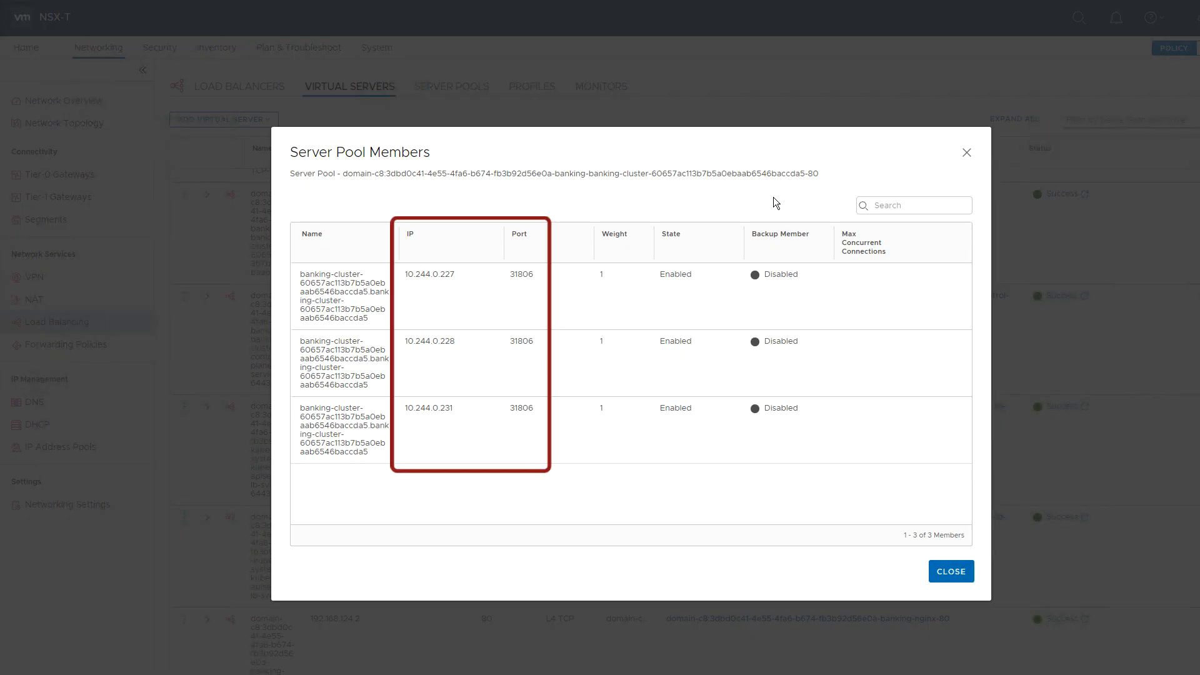